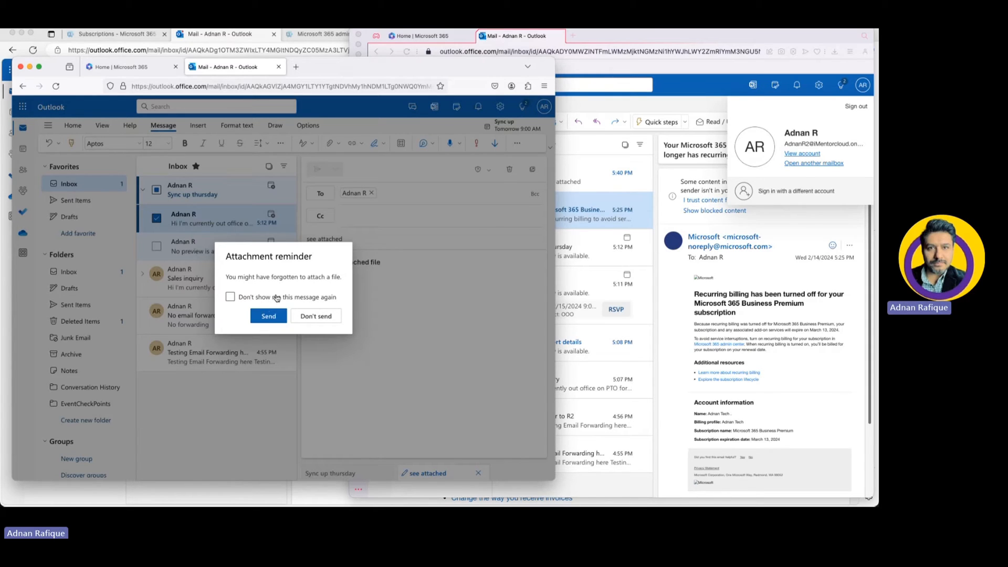
Answer the Attachment reminder dialog about the possibly missing attachment
left_click(229, 297)
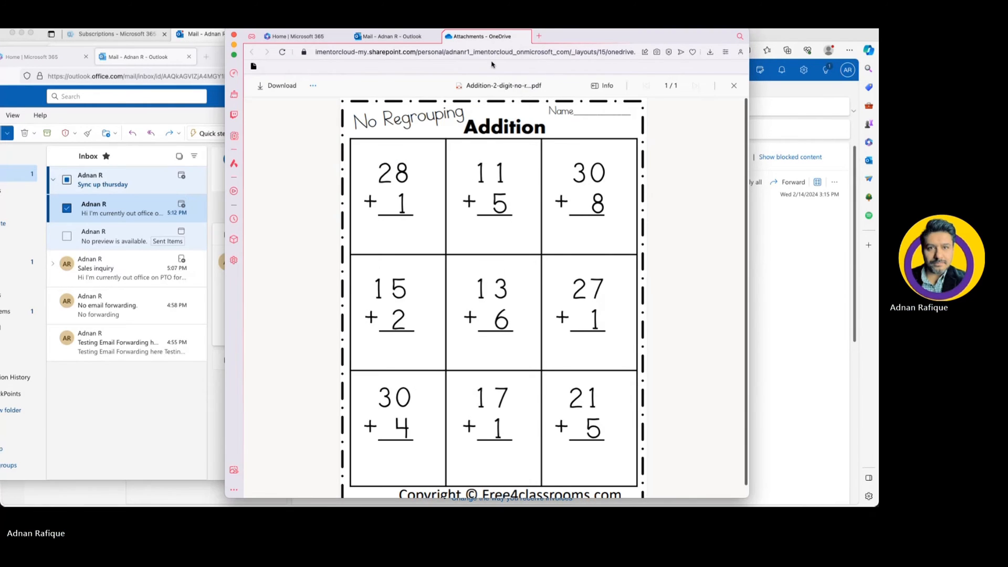
Return from the OneDrive worksheet viewer to the Outlook mailbox tab
left_click(391, 36)
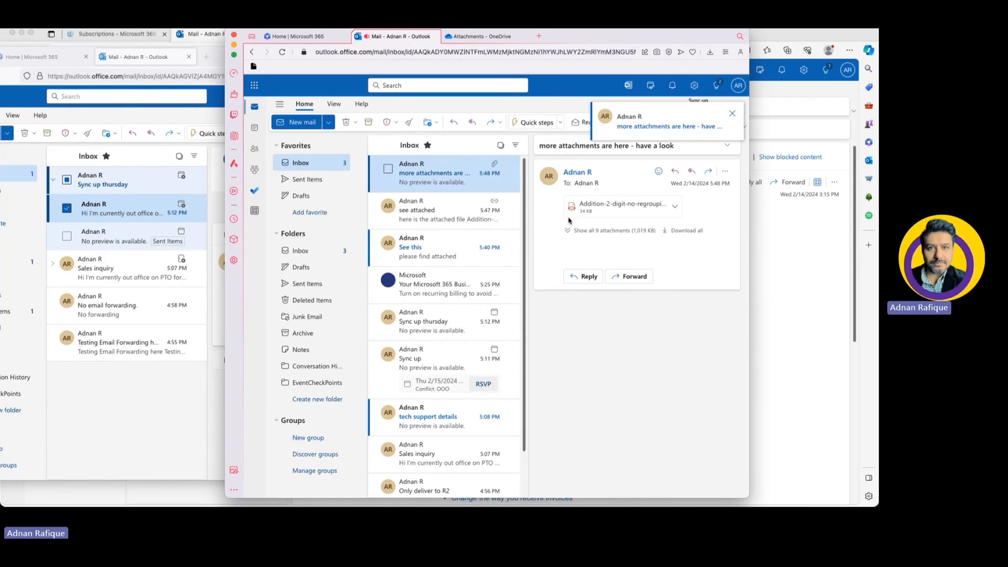
mouse_move(425, 210)
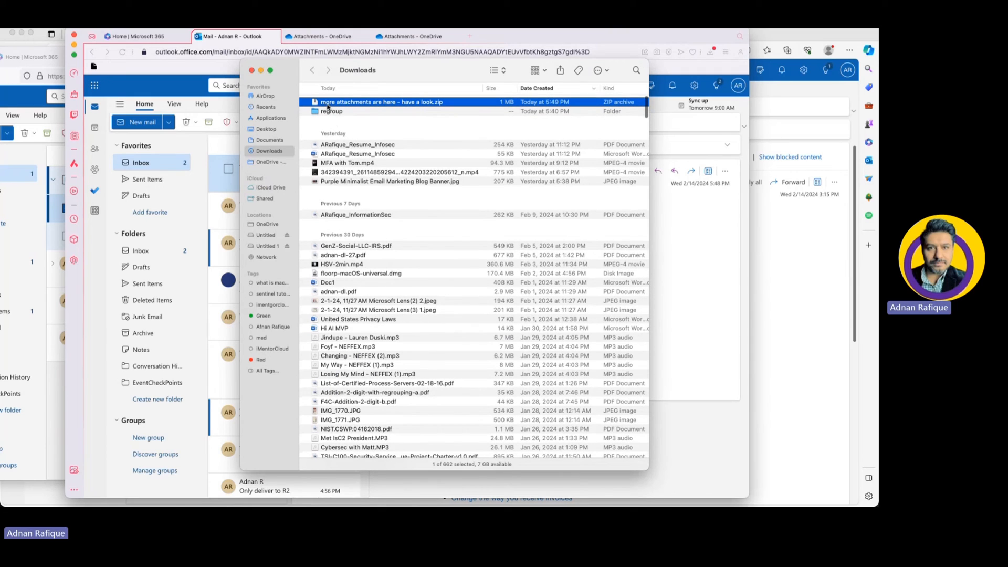
Extract 'more attachments are here - have a look.zip' in Downloads to show its nine files
double_click(380, 101)
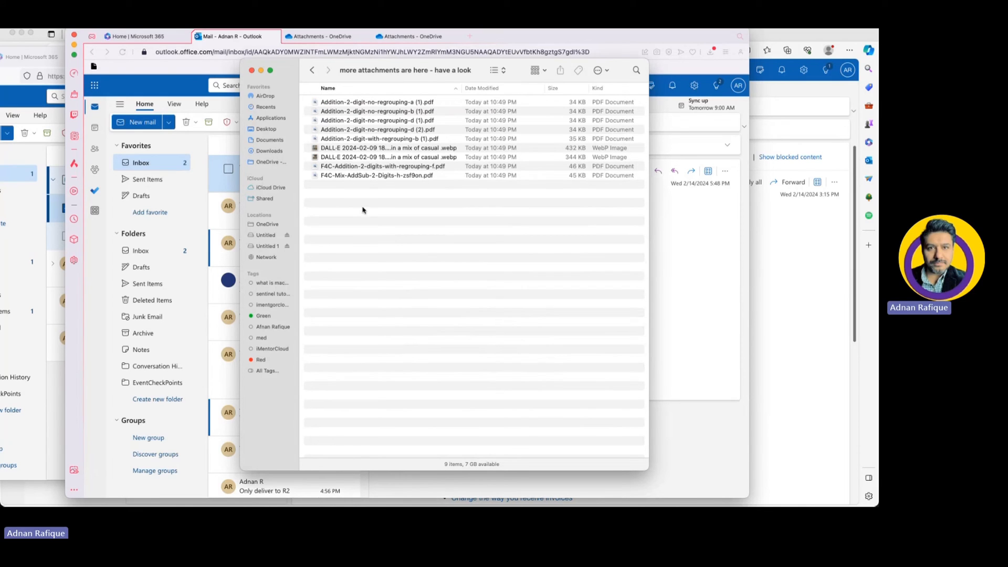
mouse_move(405, 188)
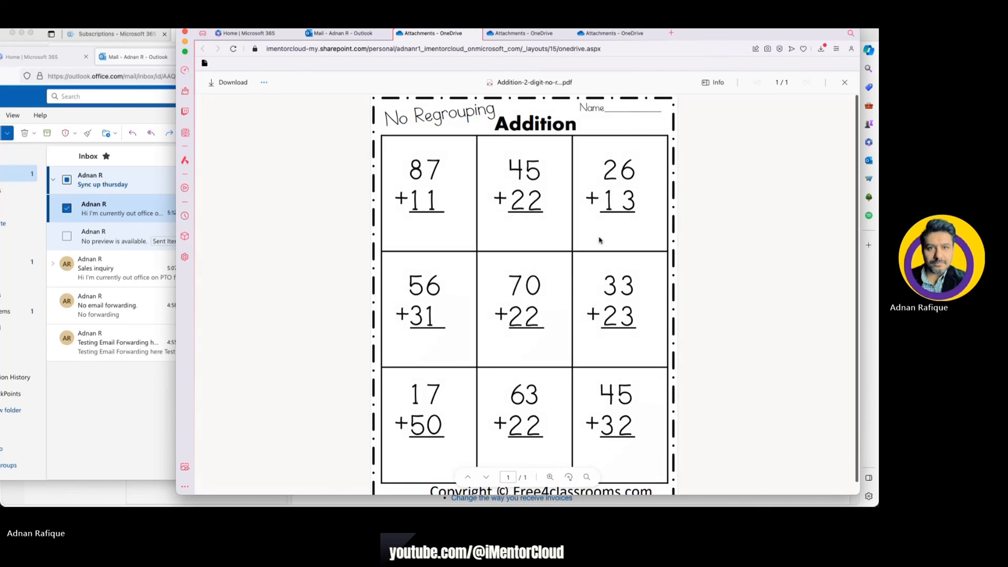
Open the Addition-2-digit no-regrouping PDF from the OneDrive Attachments folder
left_click(263, 83)
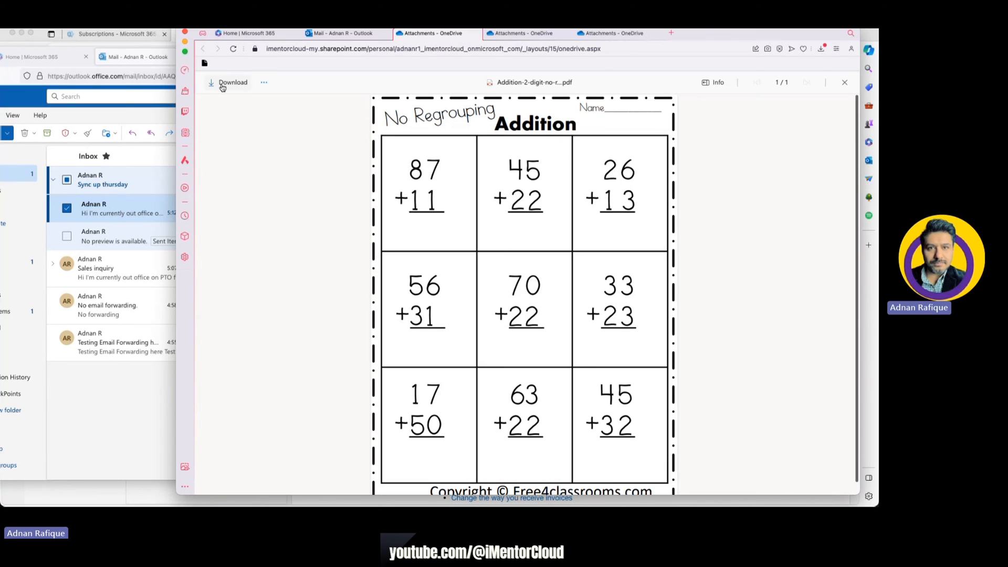
Download the previewed worksheet as Addition-2-digit-no-regrouping-d (2).pdf
left_click(228, 82)
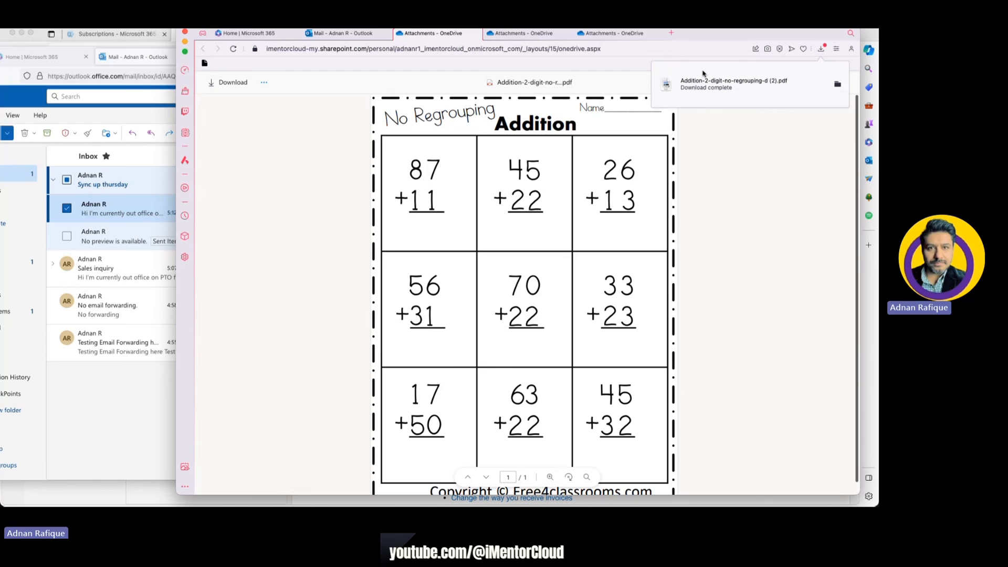
scroll("down", 3)
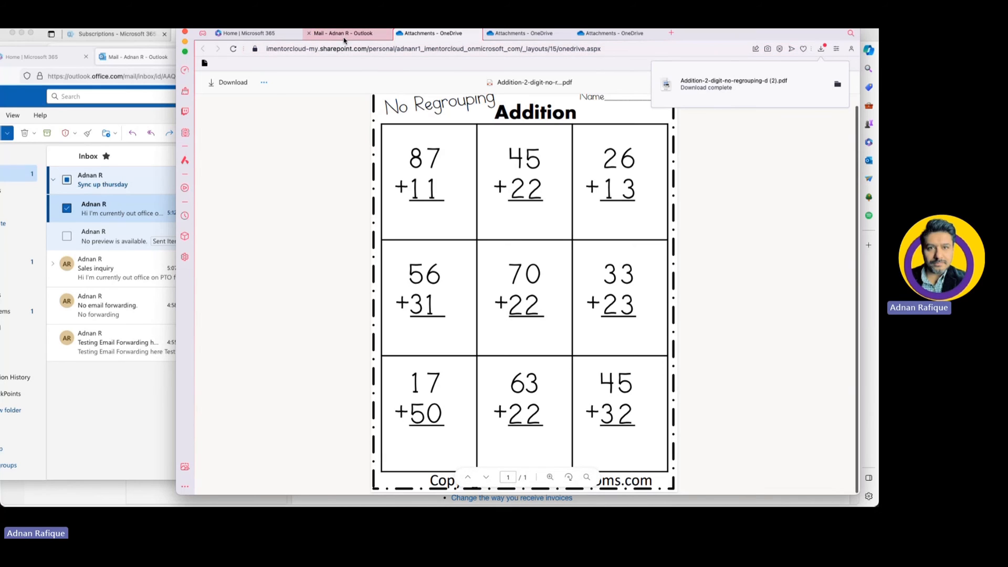
mouse_move(345, 41)
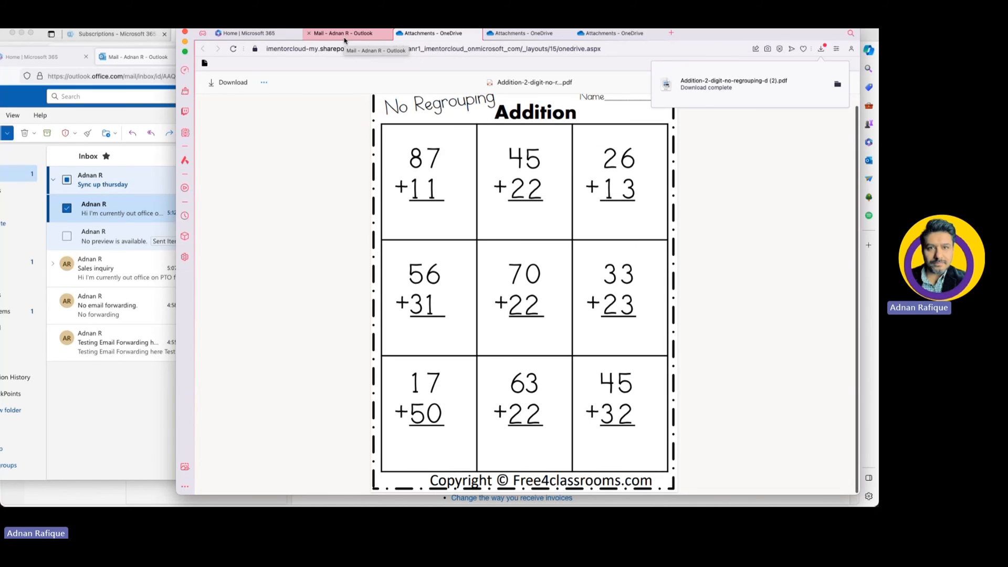
left_click(346, 33)
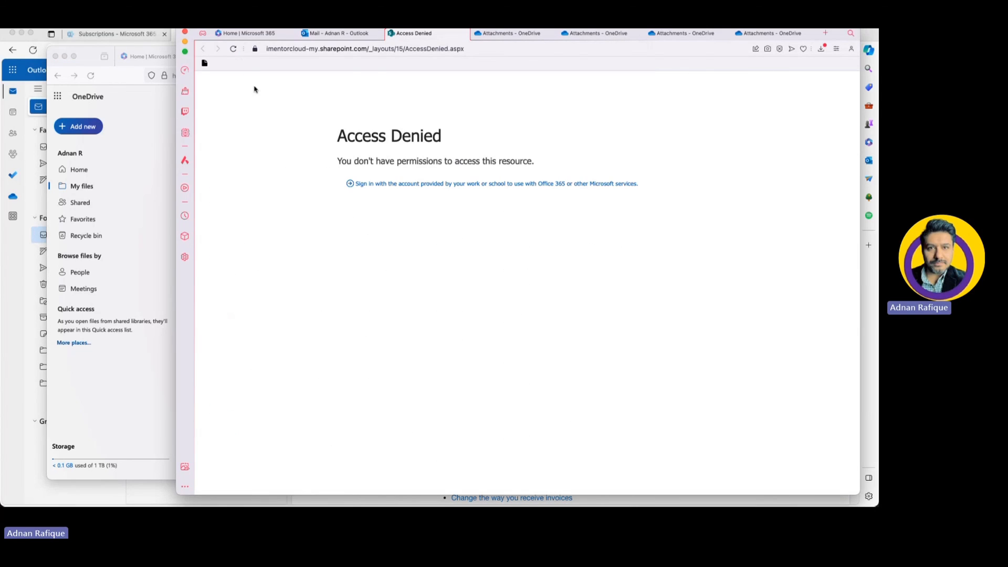
Switch to the Mail - Outlook tab showing the 'see attached' message
left_click(339, 33)
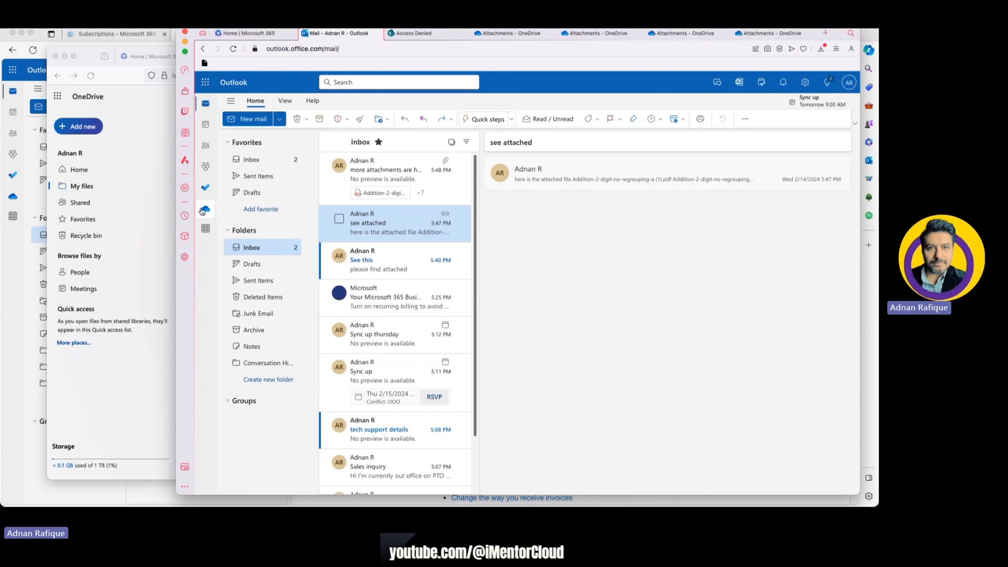